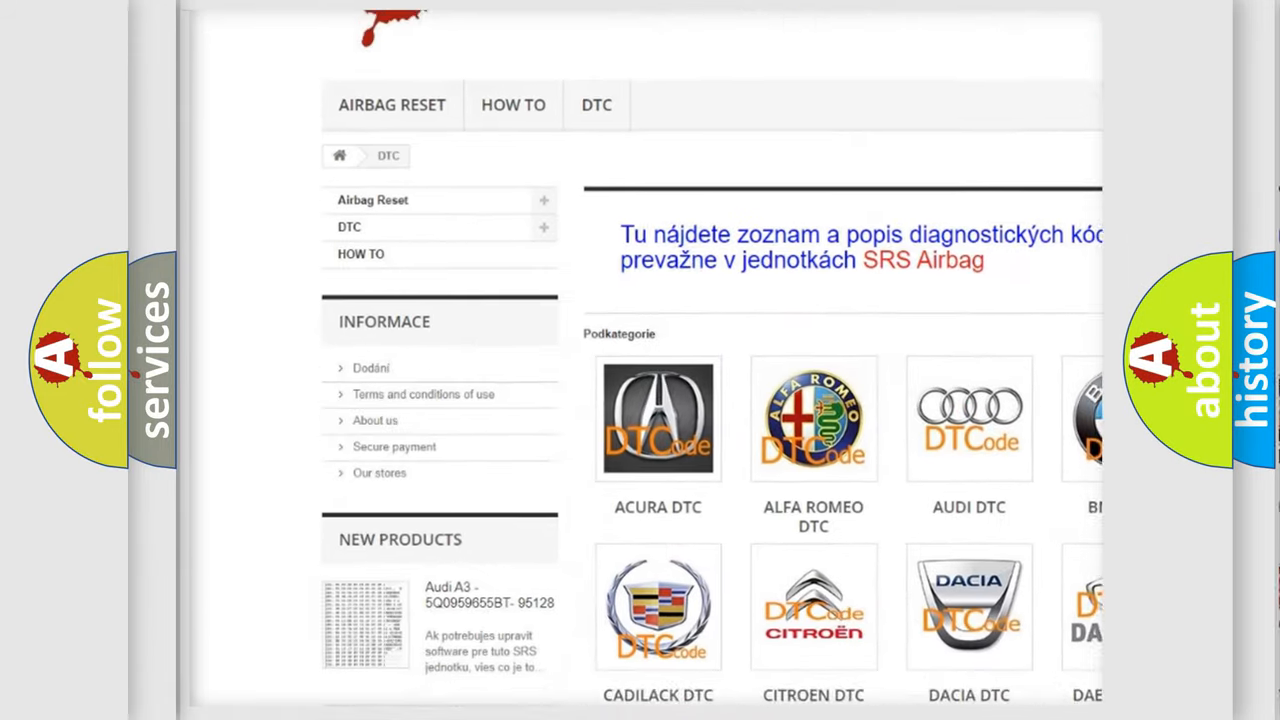
scroll("down", 3)
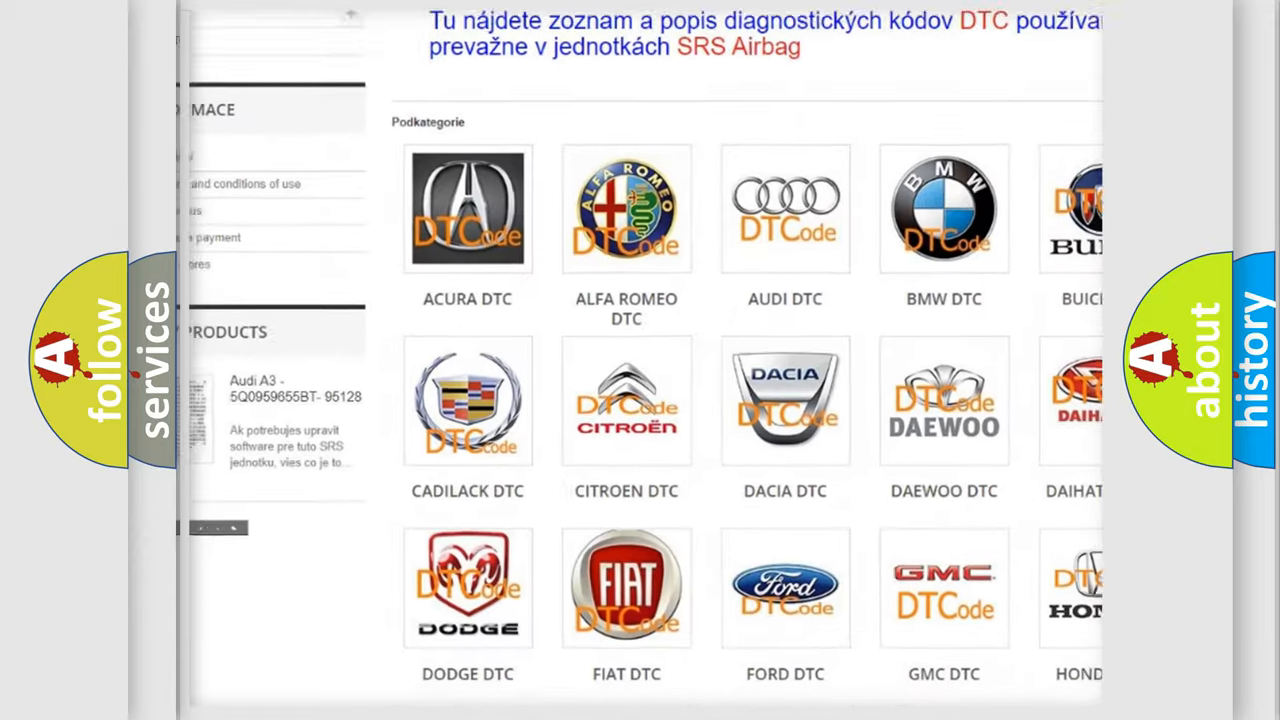